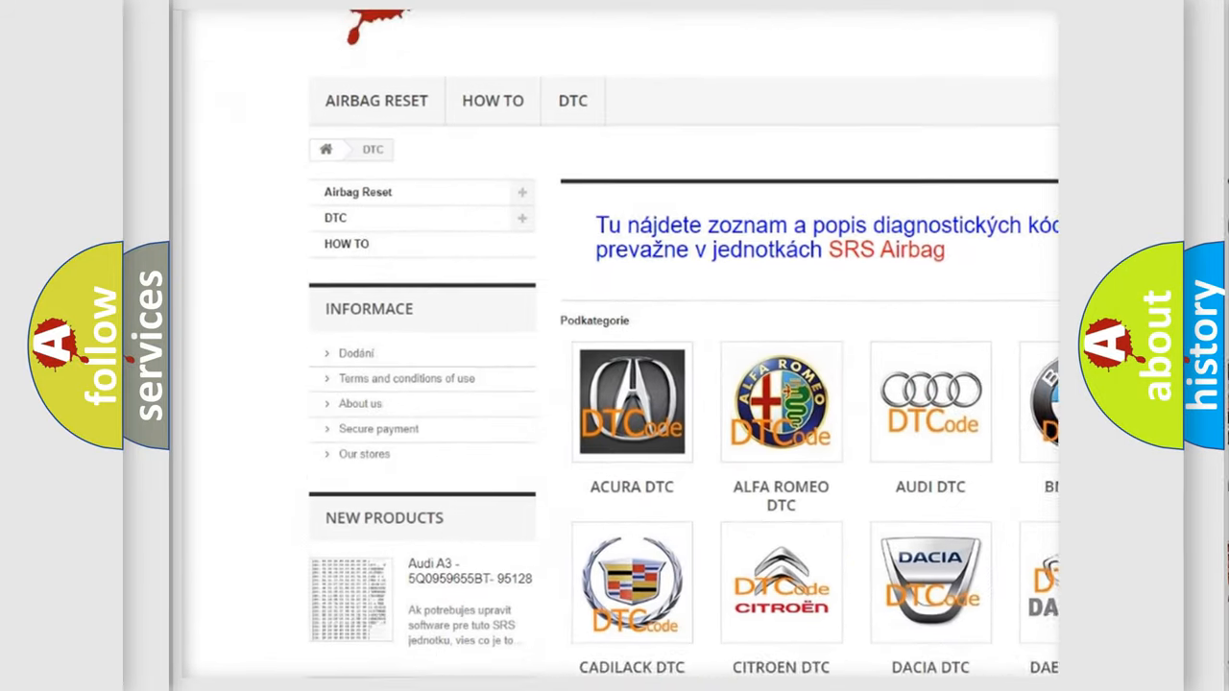
scroll(down, 3)
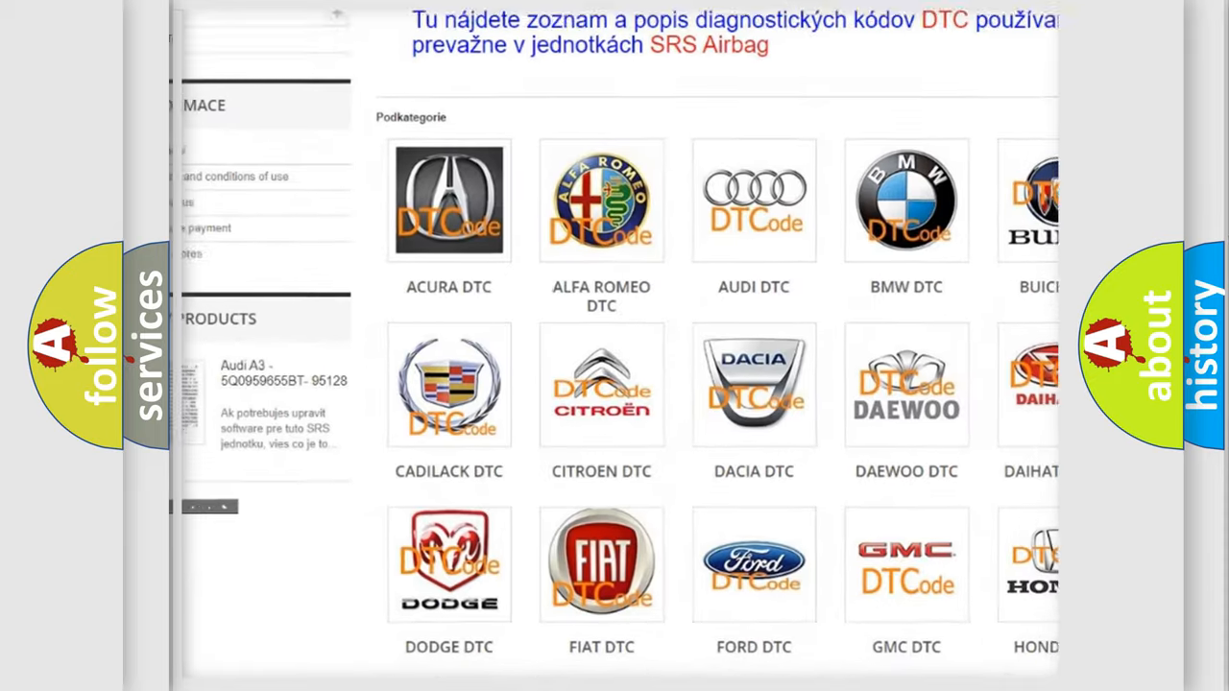
scroll(down, 3)
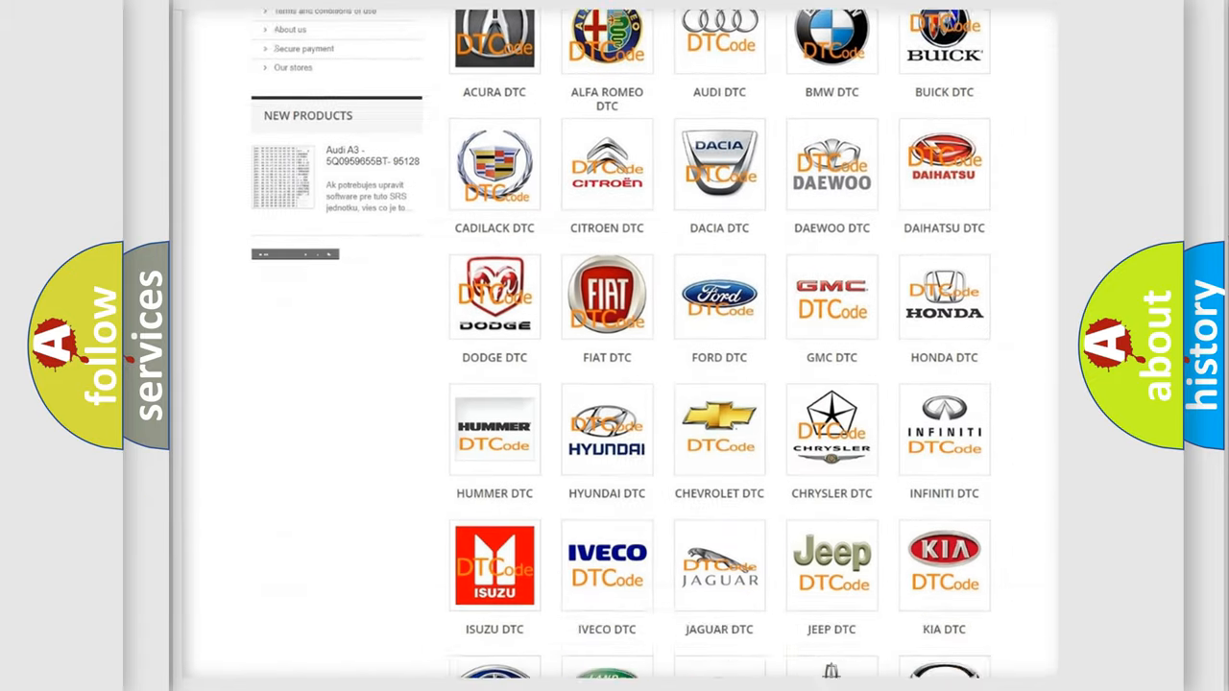
scroll(down, 3)
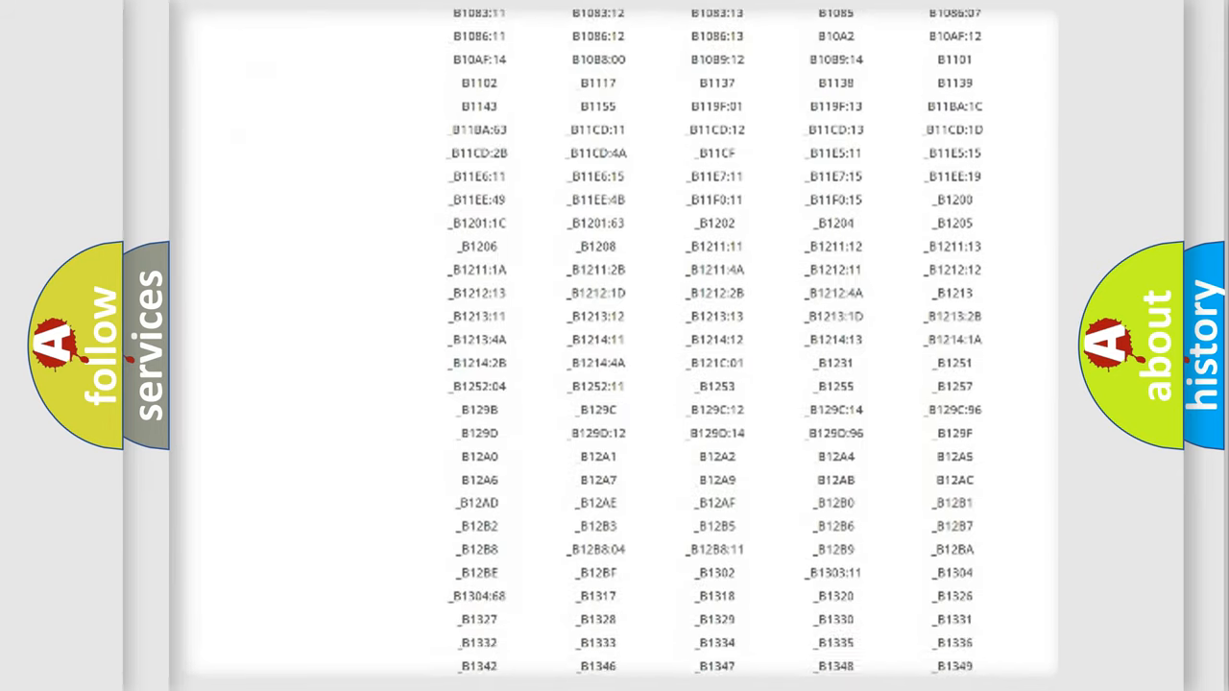
scroll(down, 3)
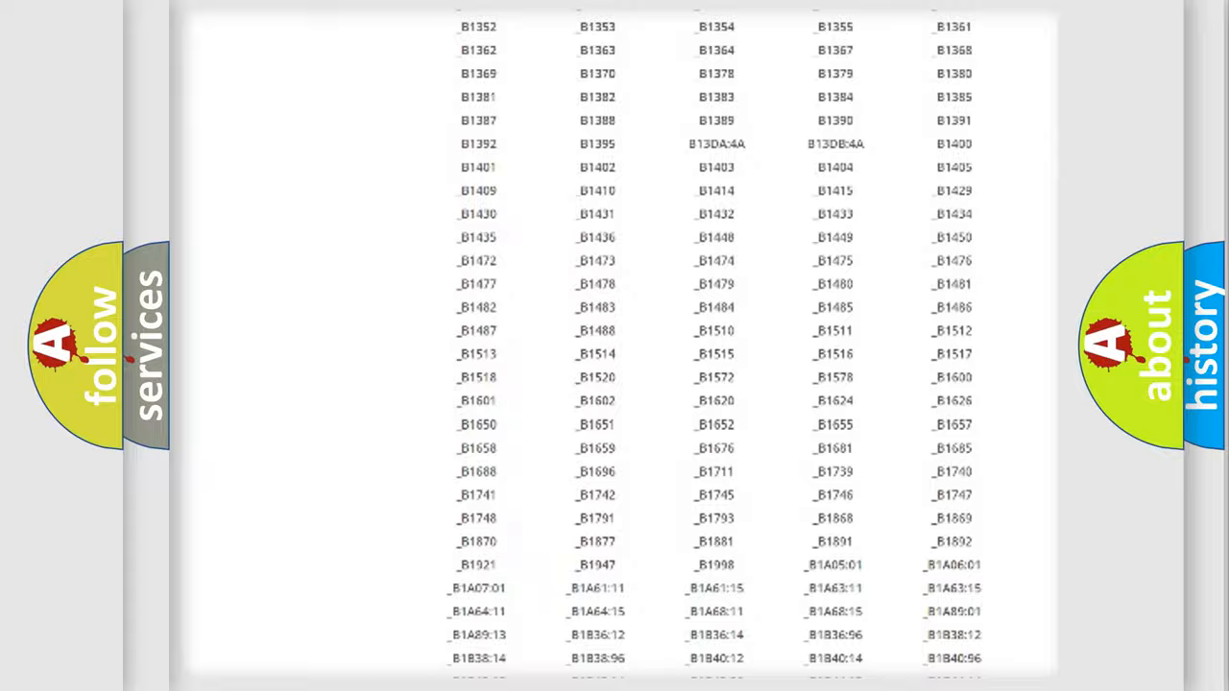